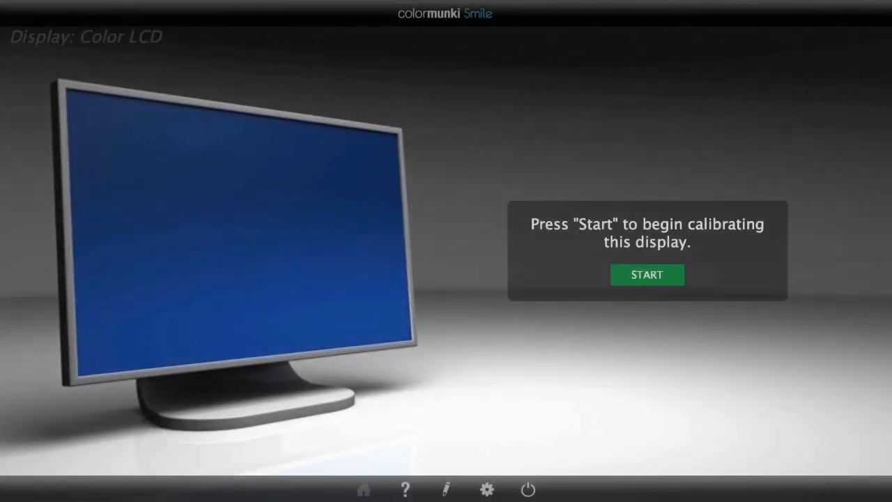
Start calibration of the Color LCD display from the START button.
left_click(647, 274)
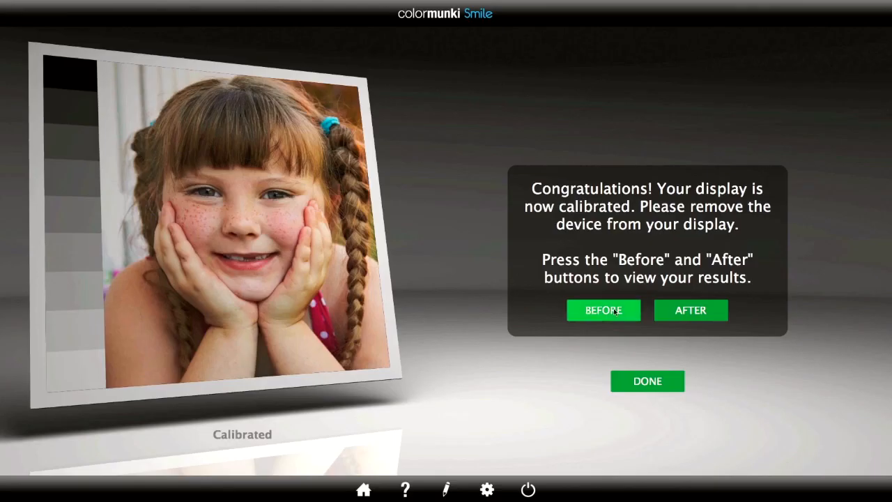
Show the sample portrait in its calibrated AFTER version.
left_click(690, 310)
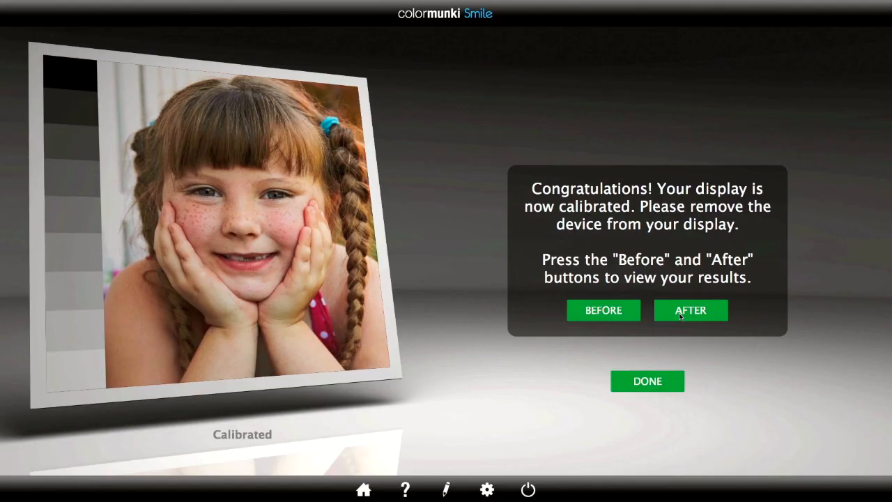